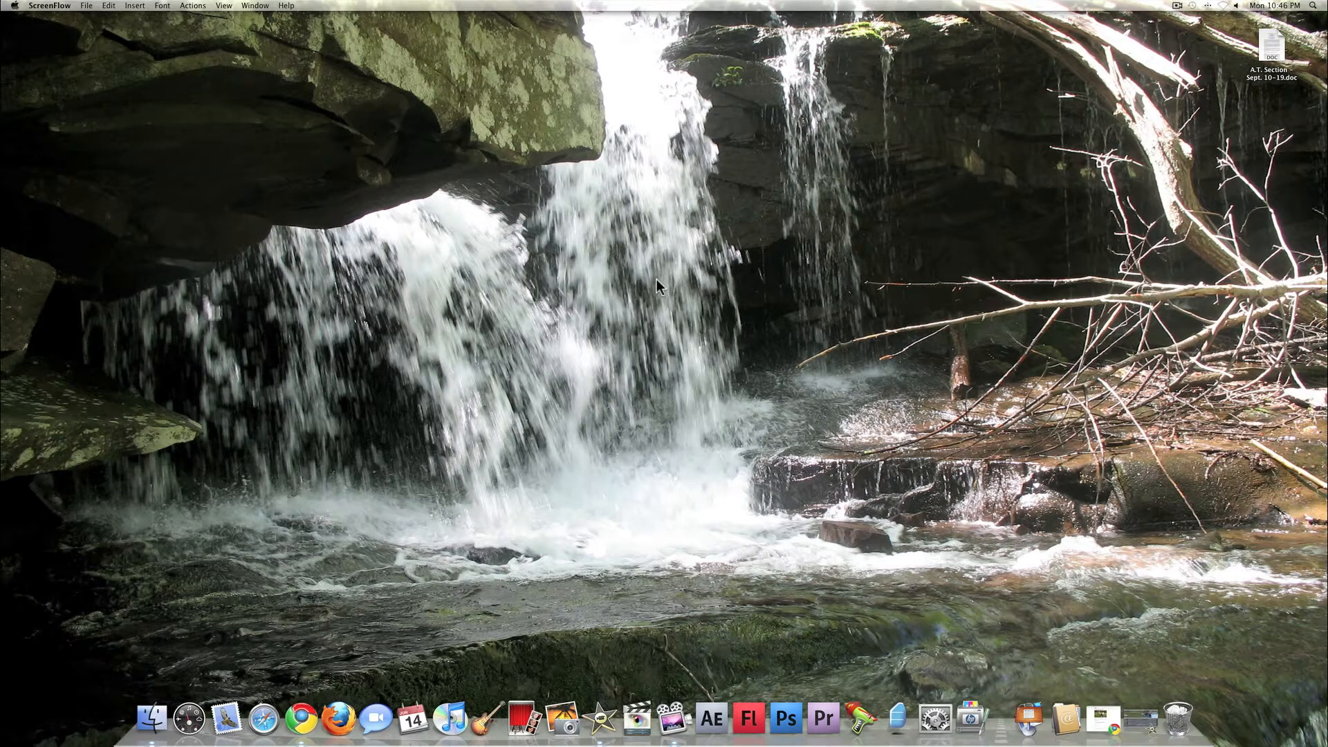
pyautogui.moveTo(603, 727)
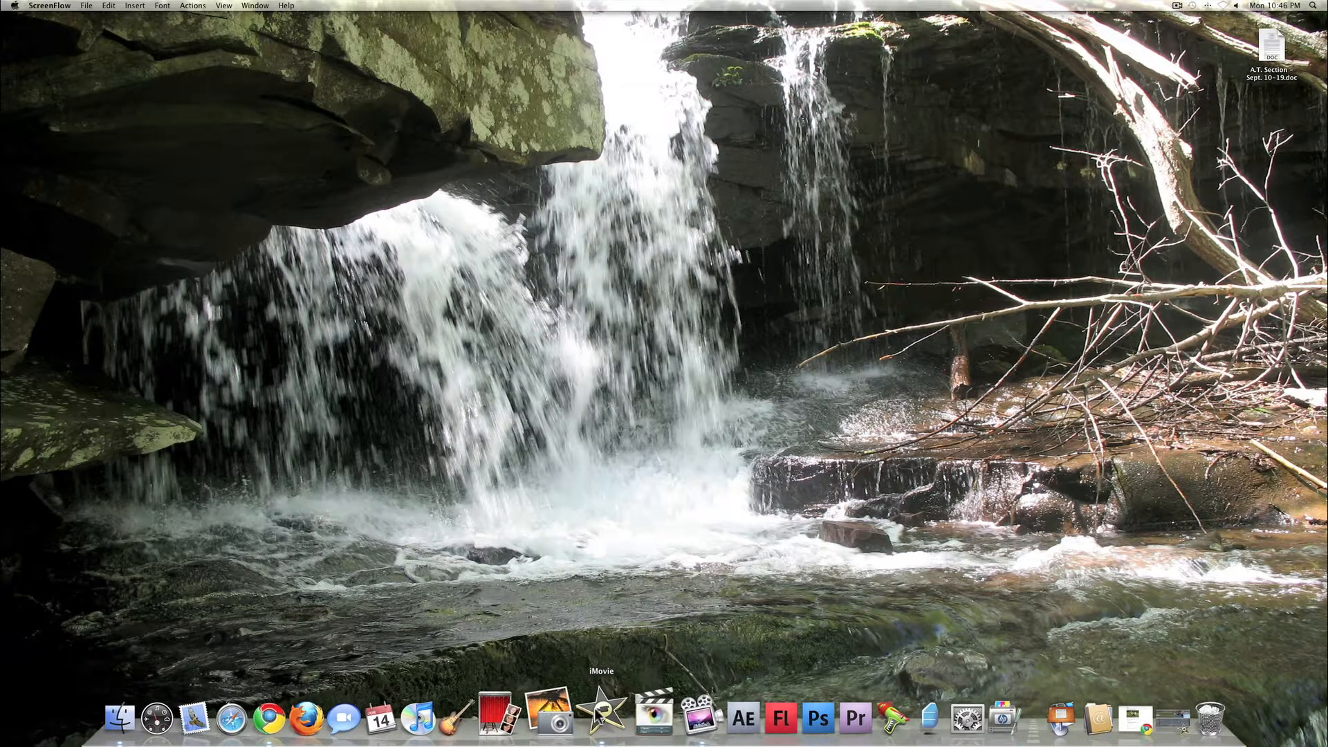
# Launch iMovie from the Dock so New Project 3 with the Peach Cobbler clips is shown
pyautogui.click(606, 720)
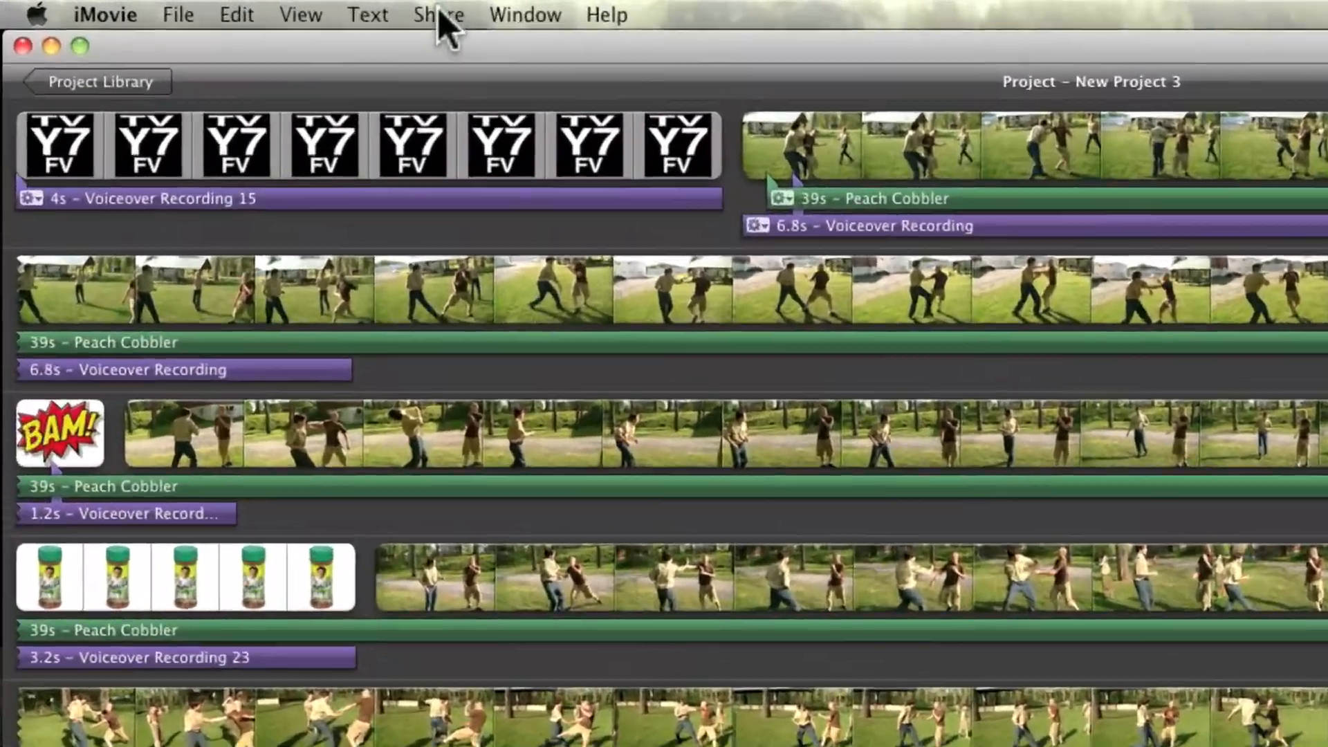
# Show the Share menu's export destinations for New Project 3
pyautogui.click(436, 14)
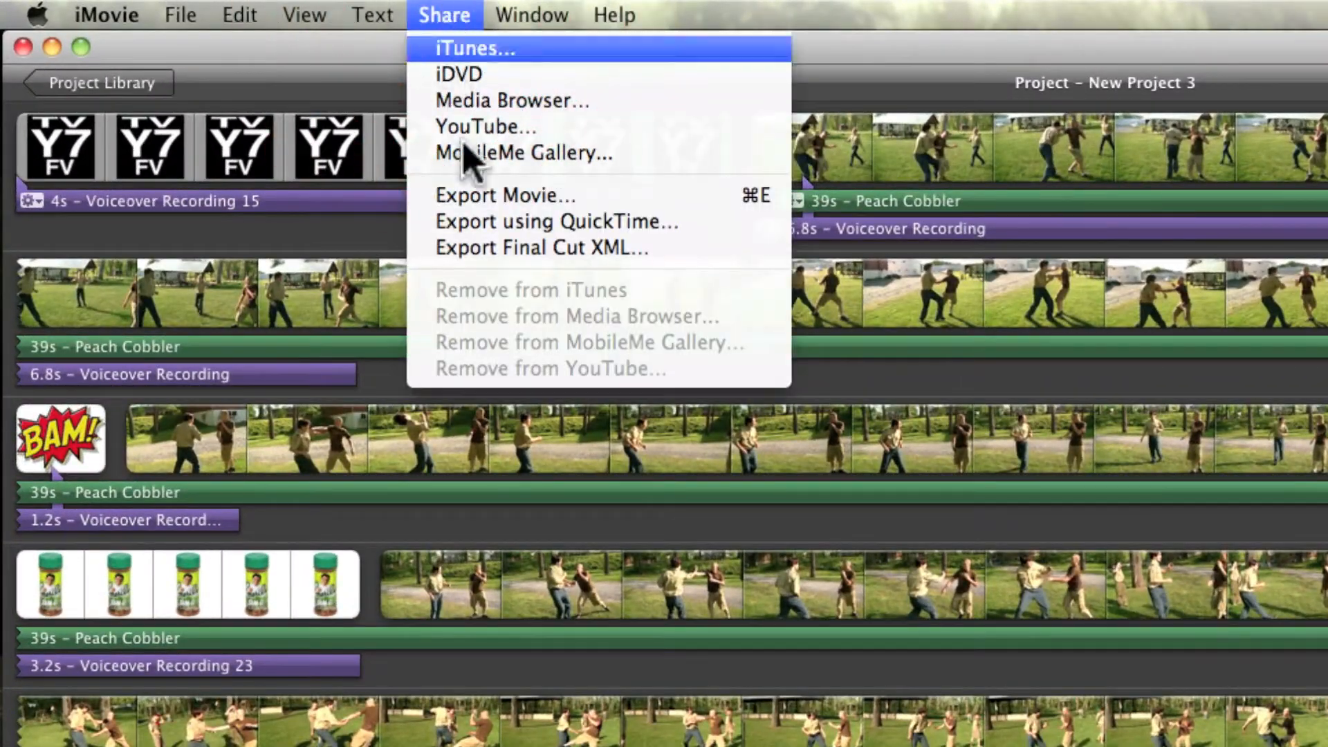
pyautogui.moveTo(537, 222)
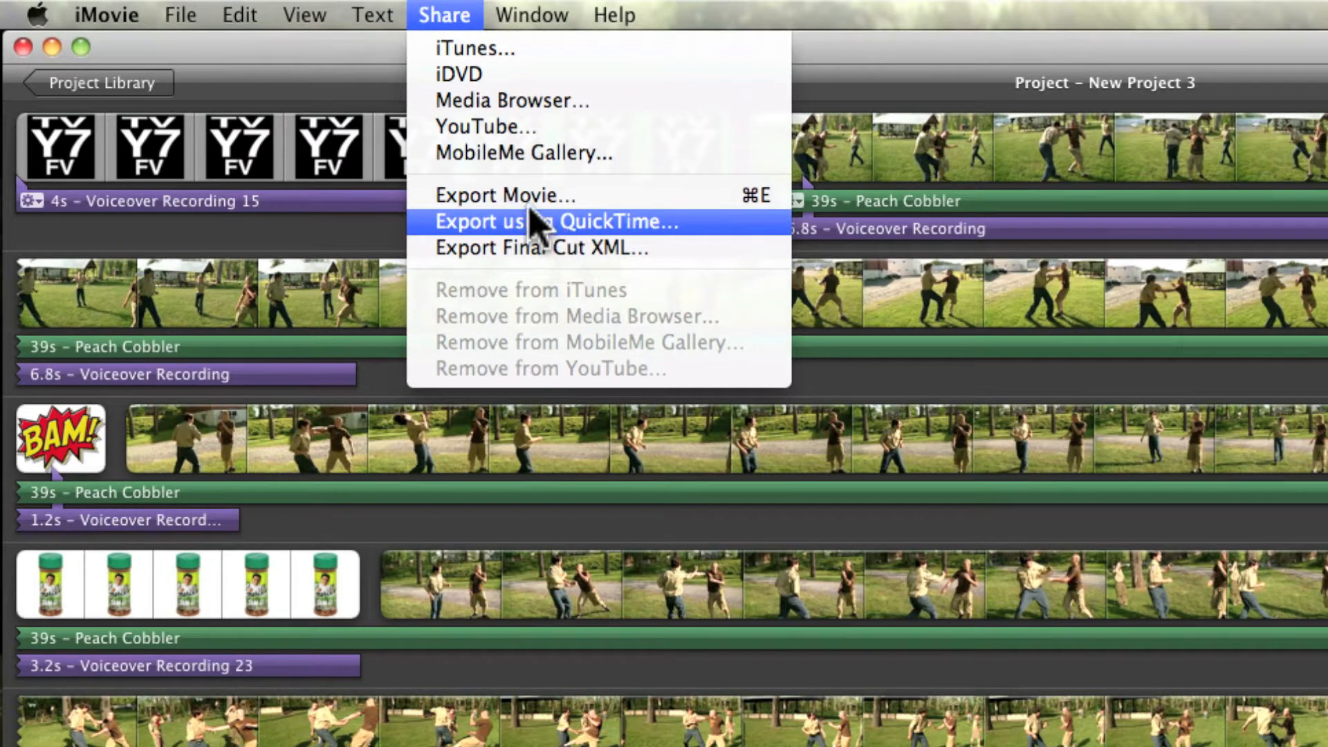
pyautogui.moveTo(531, 208)
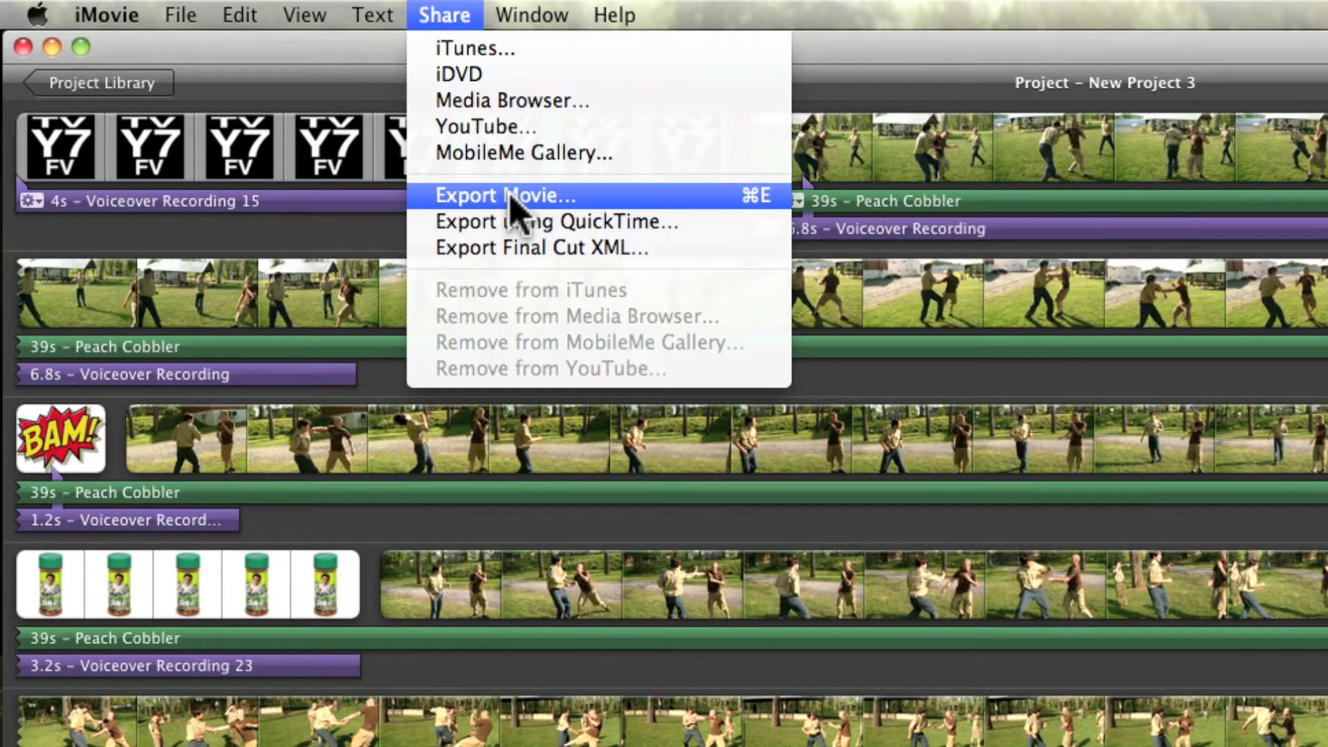
pyautogui.moveTo(516, 207)
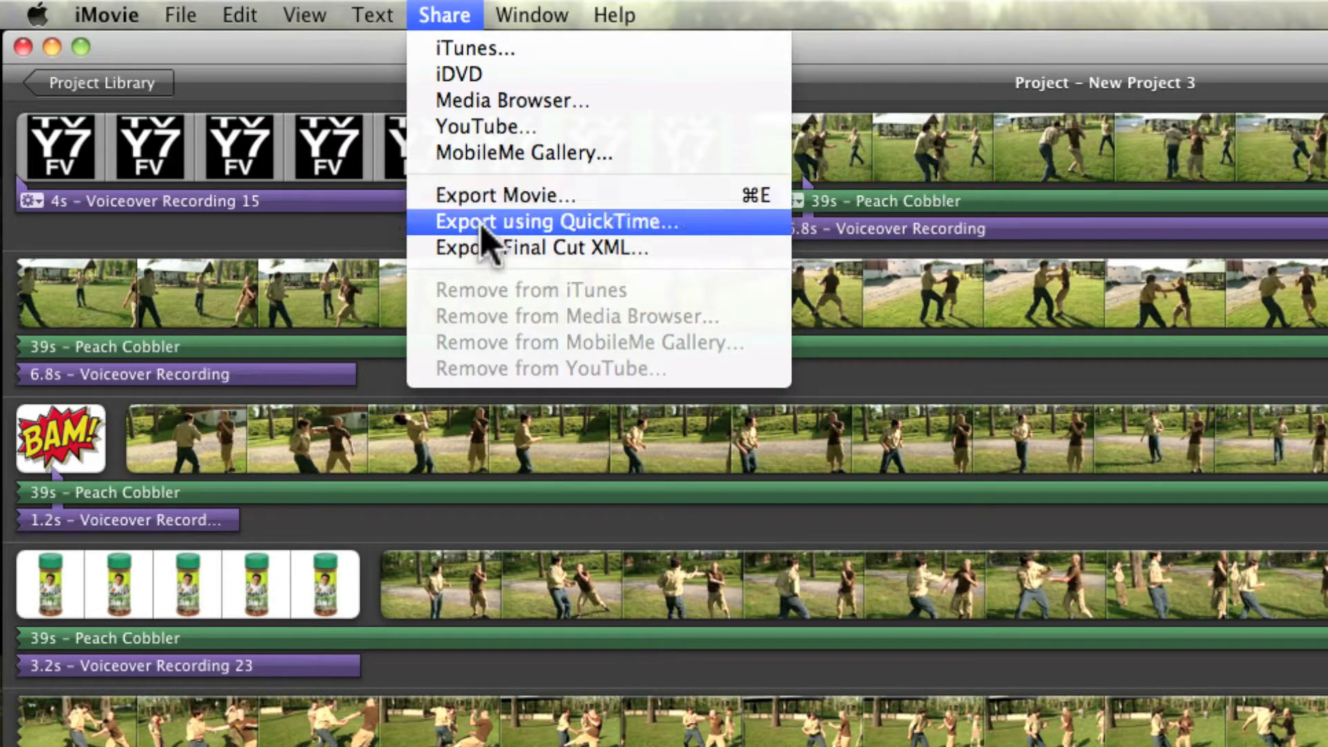
# Begin a QuickTime export of New Project 3.mp4 to the Desktop as Movie to MPEG-4
pyautogui.click(553, 222)
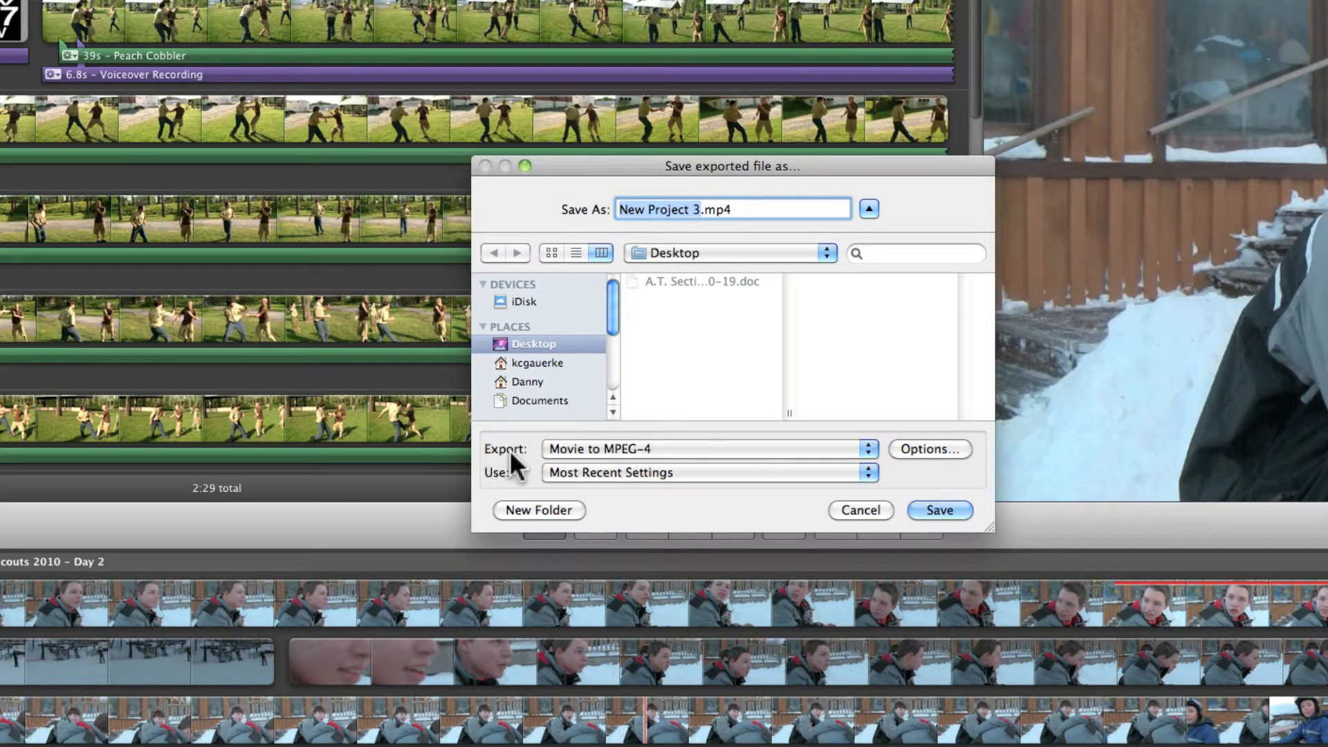
pyautogui.moveTo(636, 457)
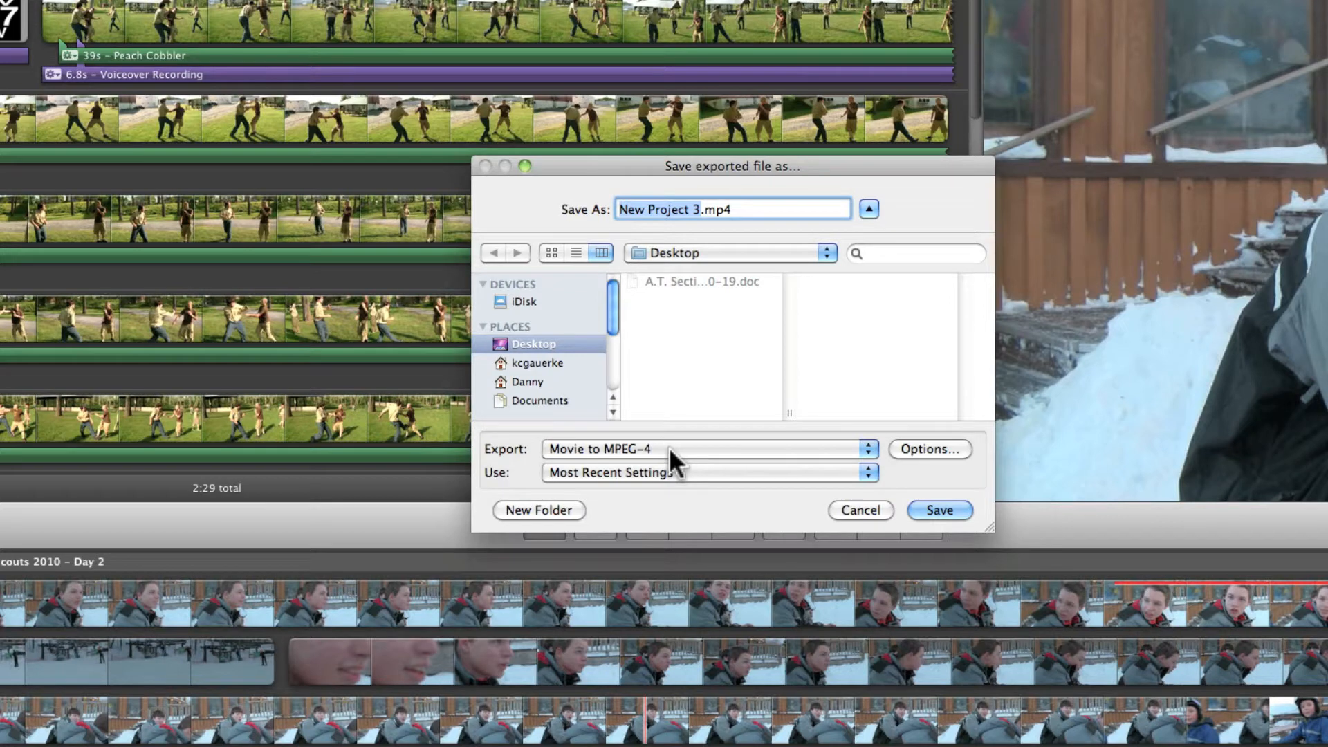
pyautogui.moveTo(783, 492)
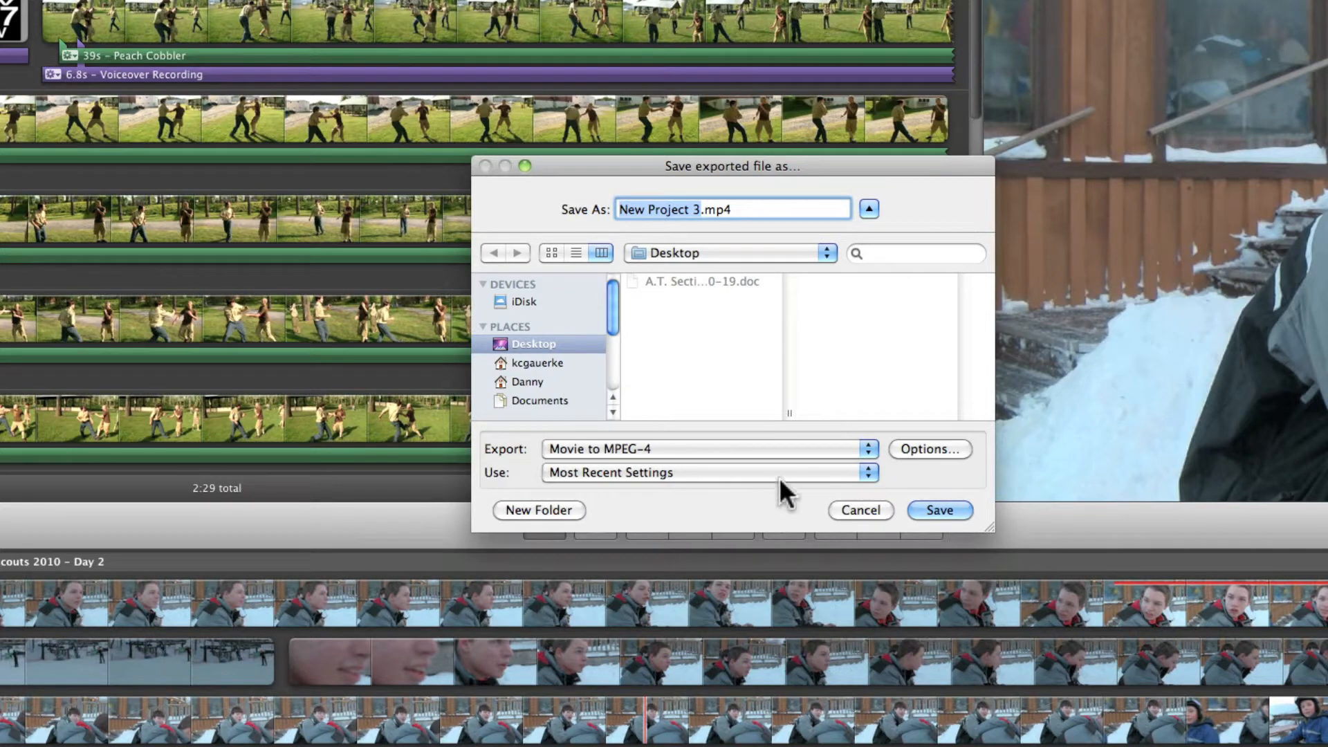
pyautogui.moveTo(631, 470)
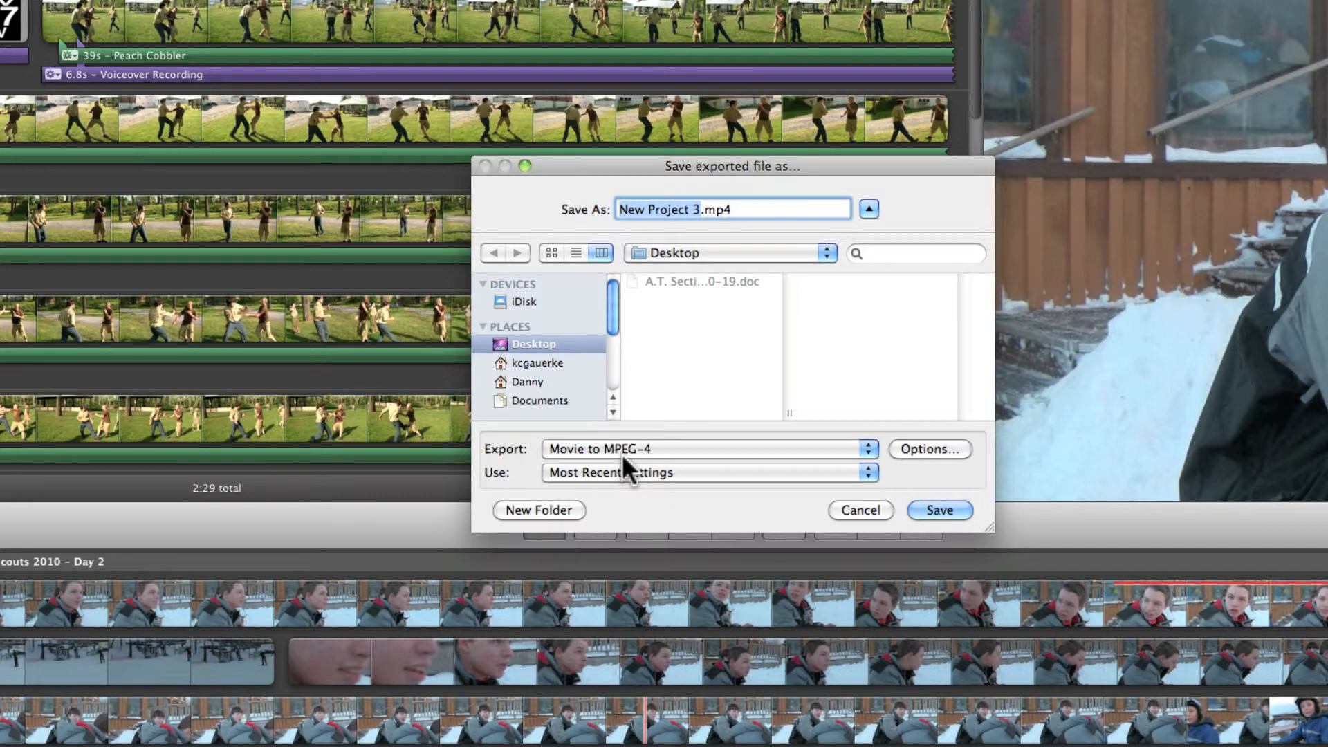
pyautogui.moveTo(683, 473)
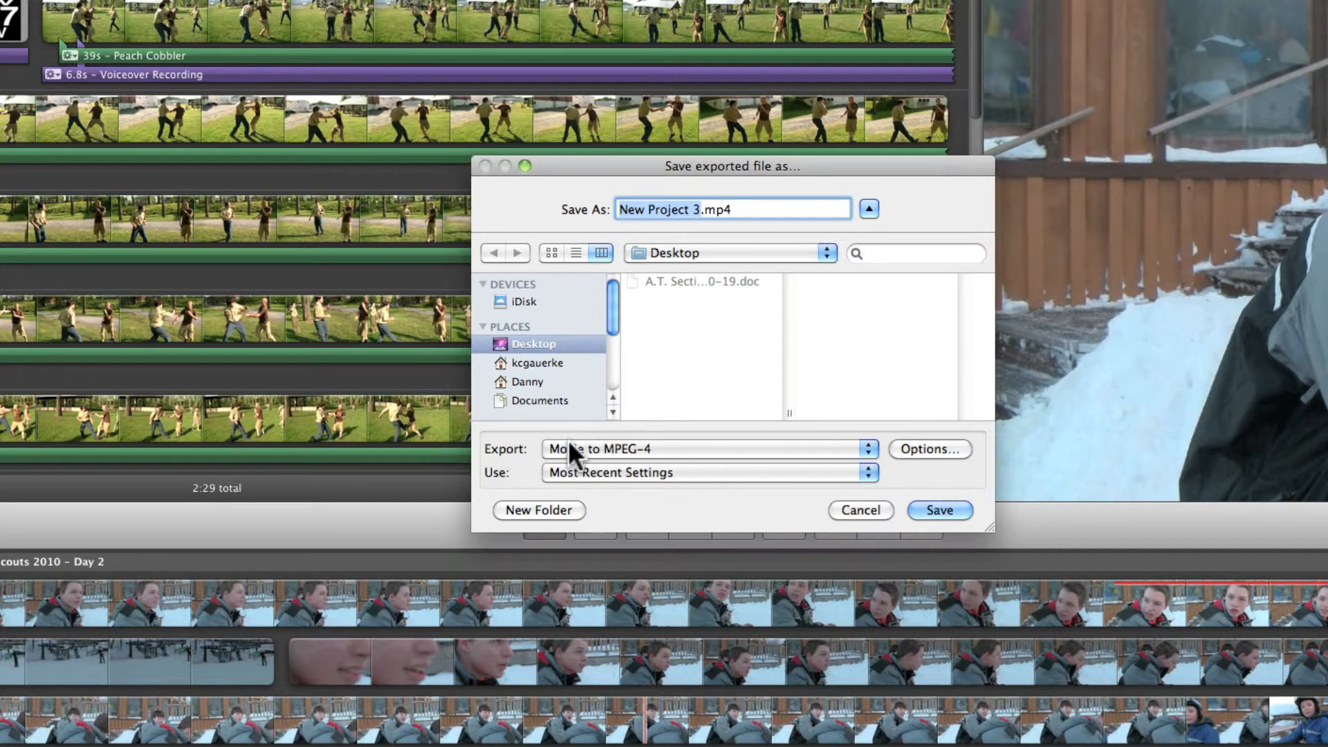
pyautogui.moveTo(913, 461)
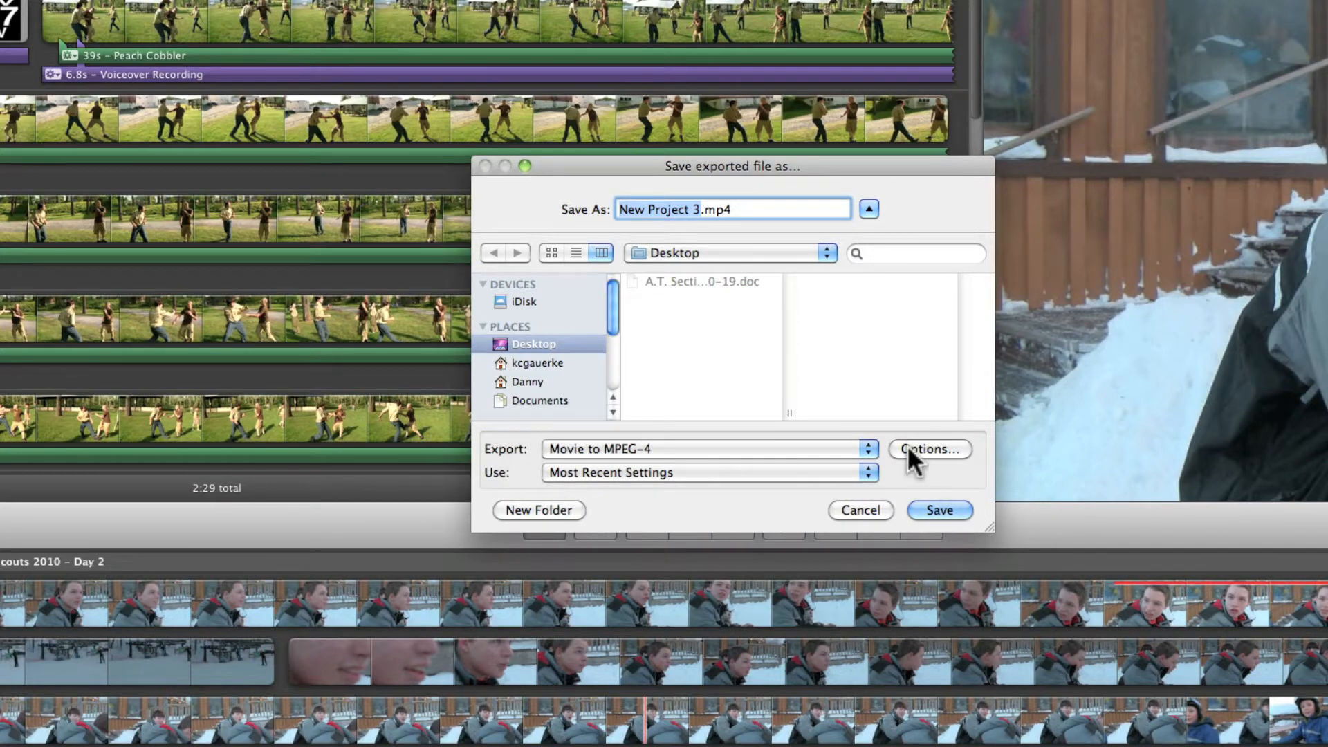
# Show the MPEG-4 settings: H.264 video, 1920×1080 HD, 30 fps, 16200 kbits/sec
pyautogui.click(928, 448)
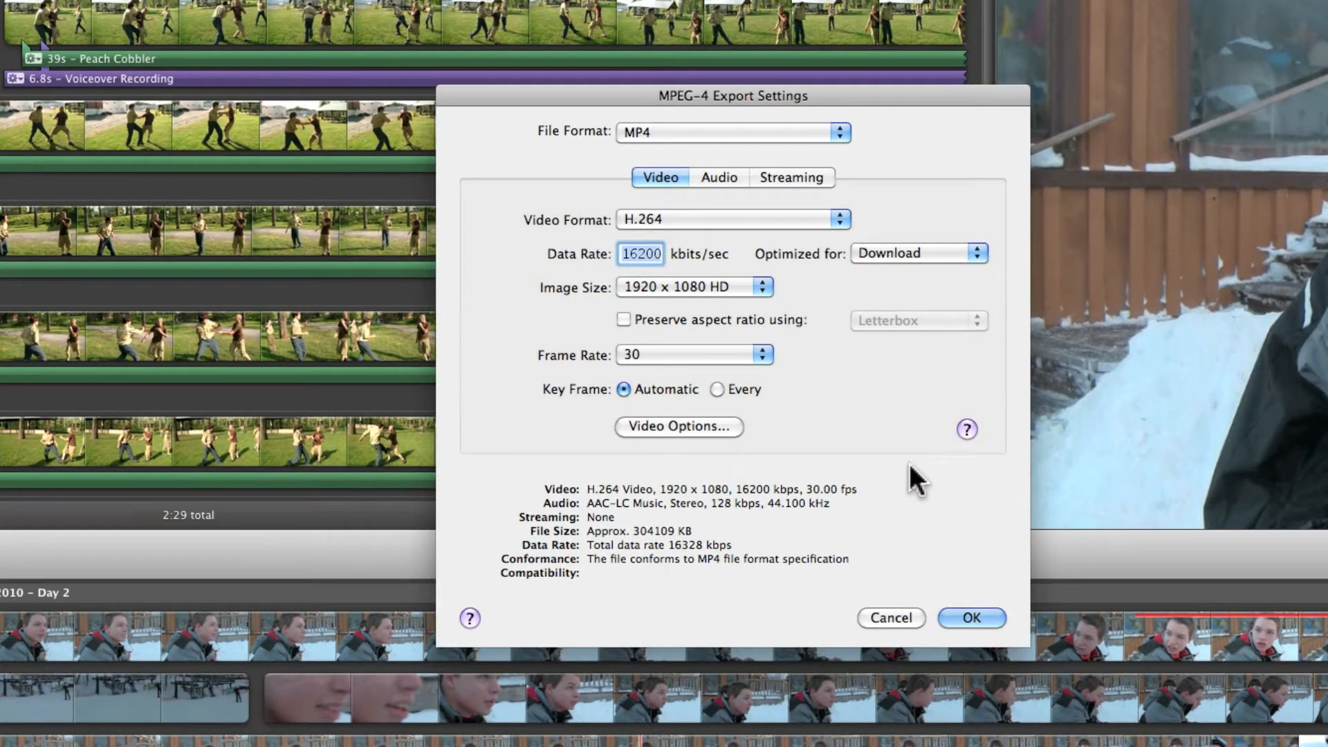
pyautogui.moveTo(923, 502)
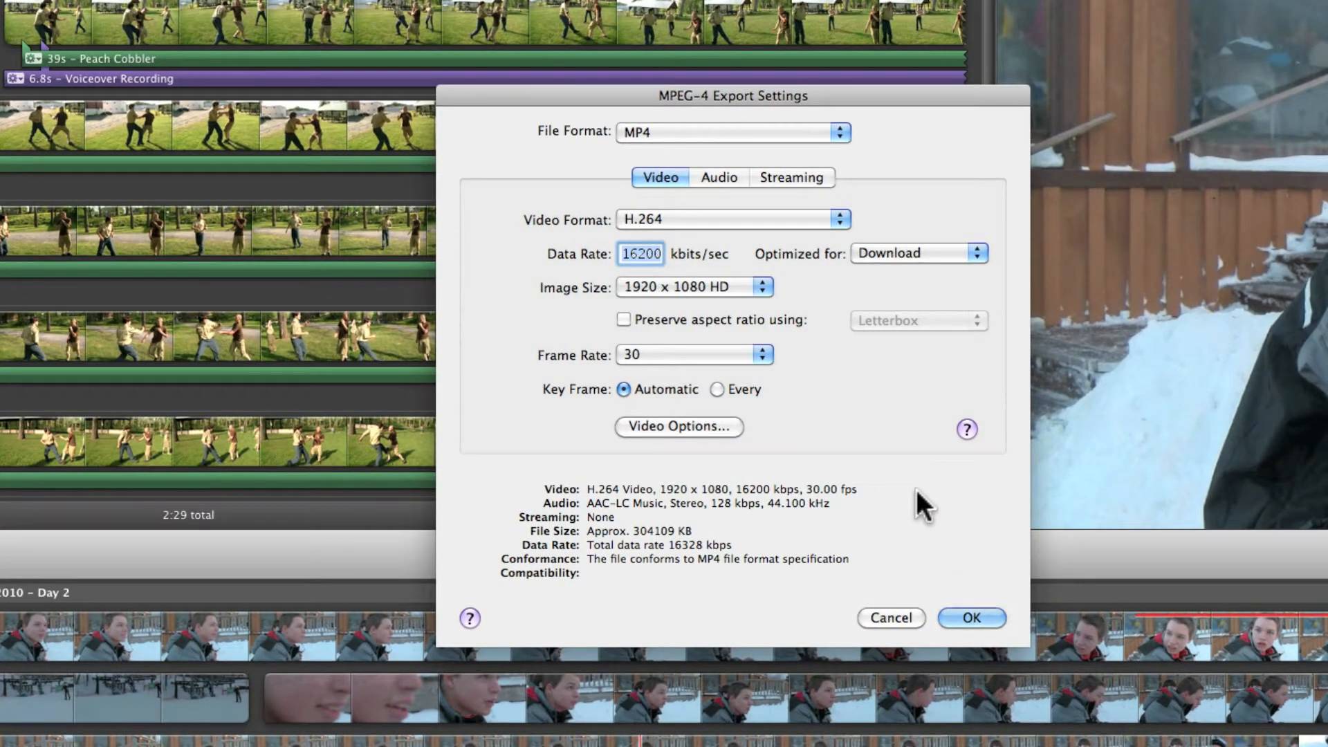
pyautogui.moveTo(481, 255)
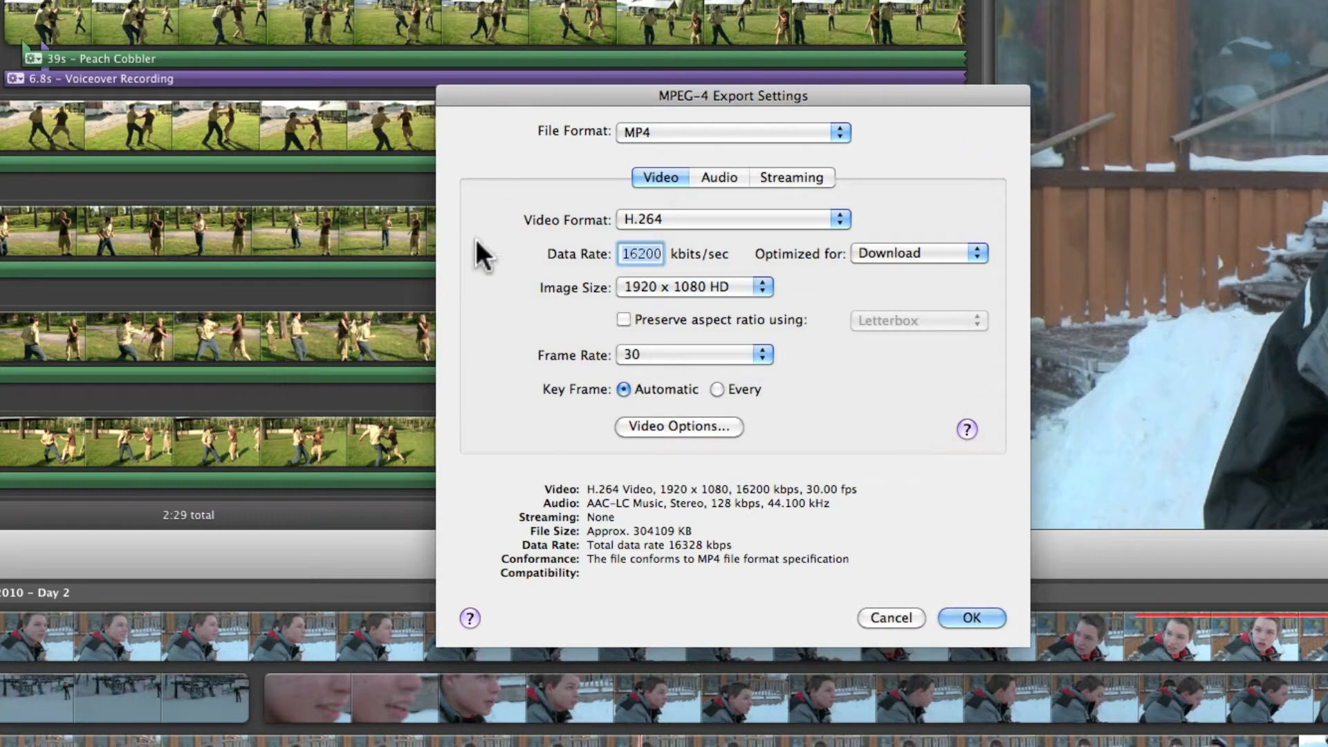
pyautogui.moveTo(750, 108)
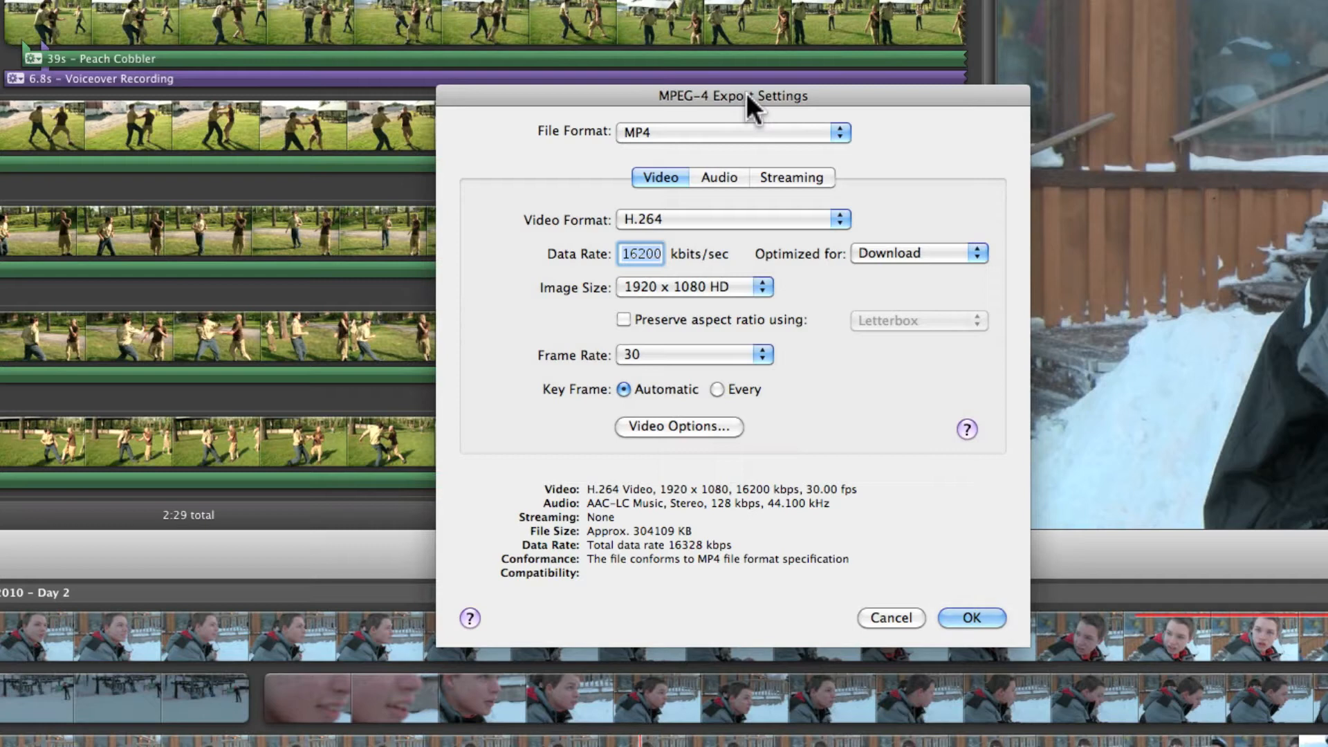
pyautogui.moveTo(847, 468)
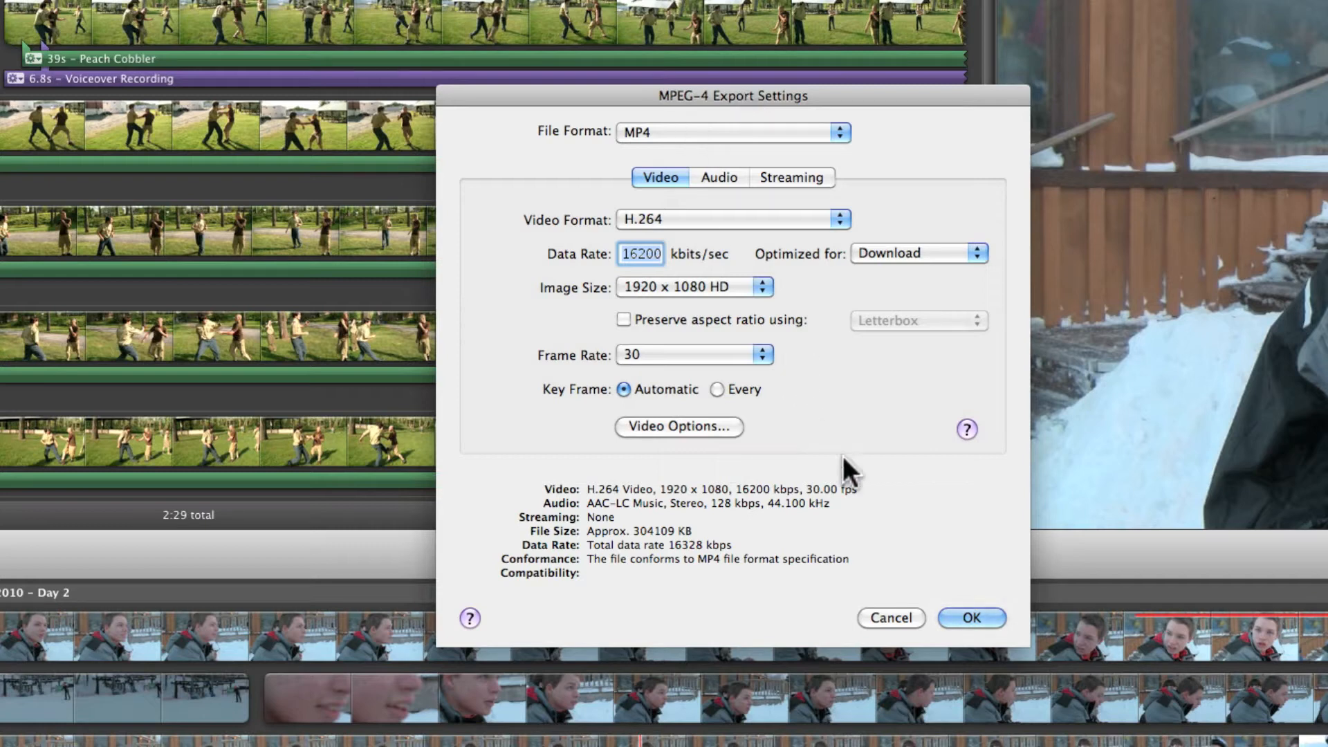
pyautogui.moveTo(904, 587)
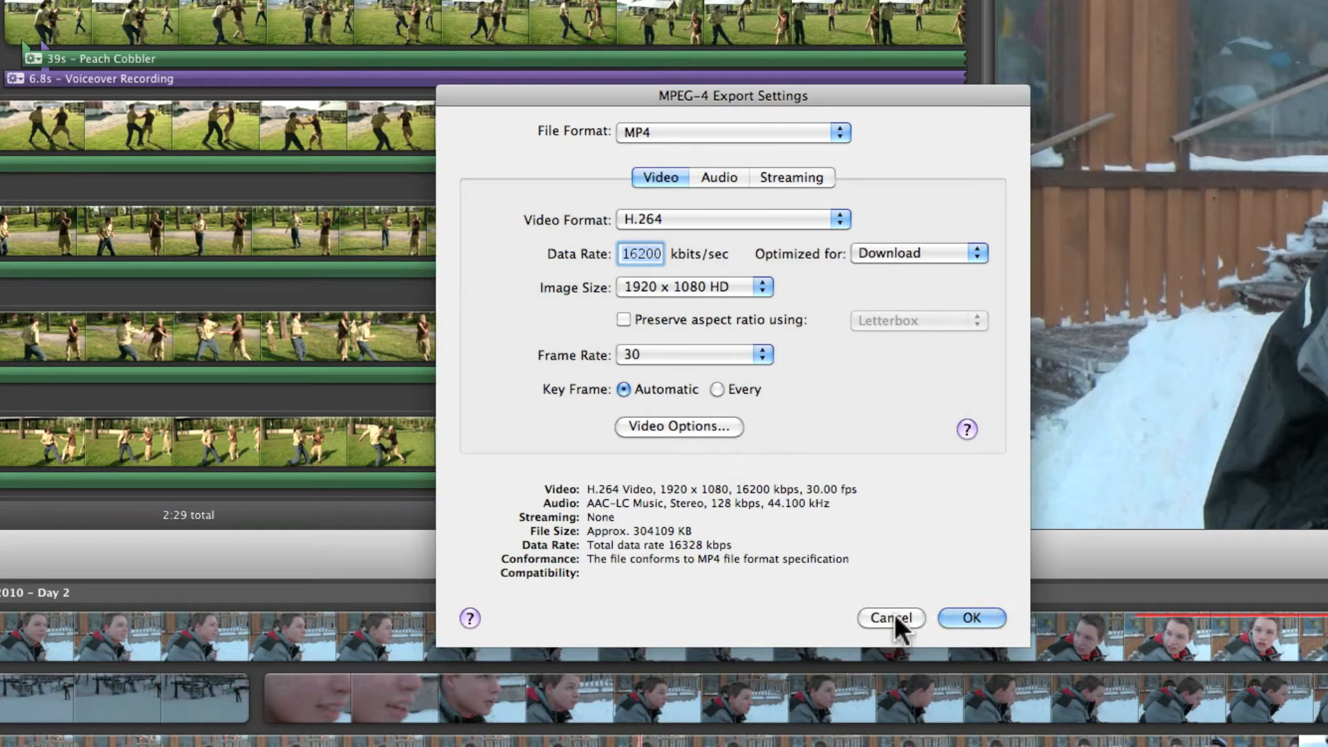
# Cancel the export settings and the save dialog without exporting New Project 3.mp4
pyautogui.click(971, 617)
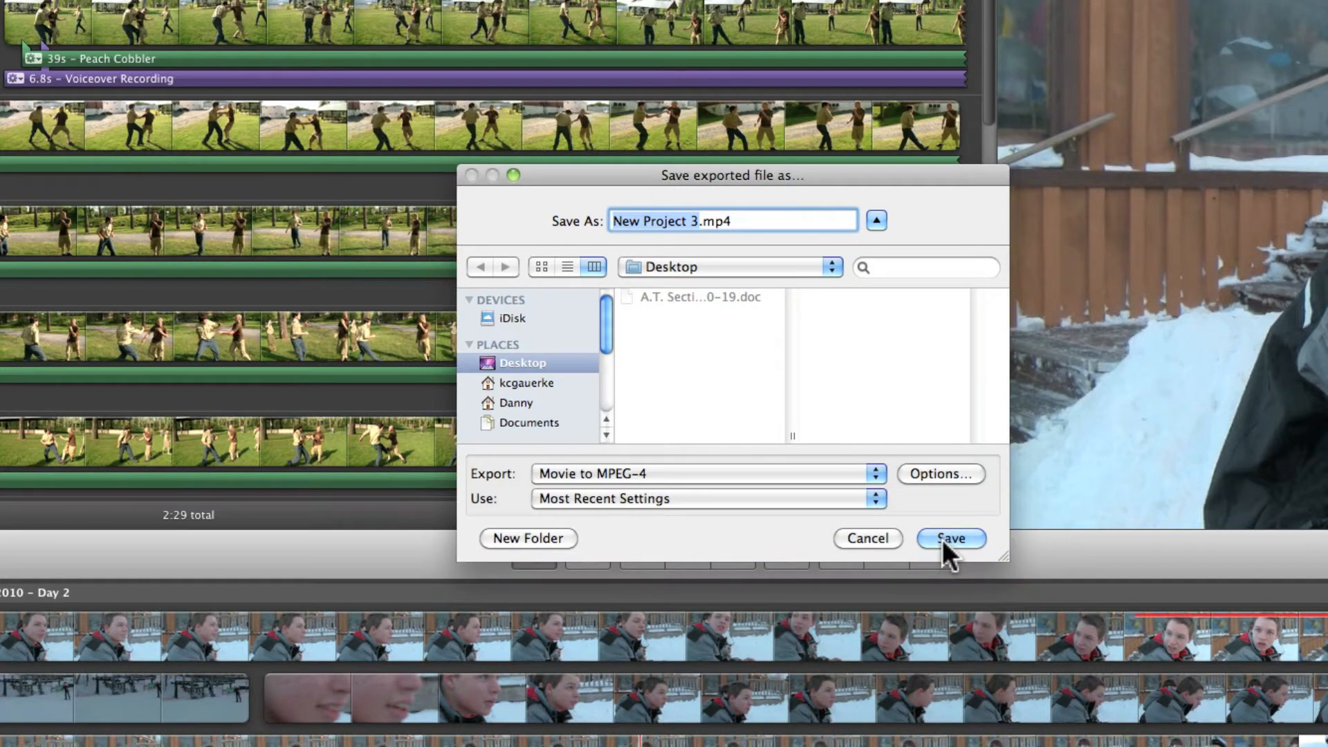
pyautogui.moveTo(877, 568)
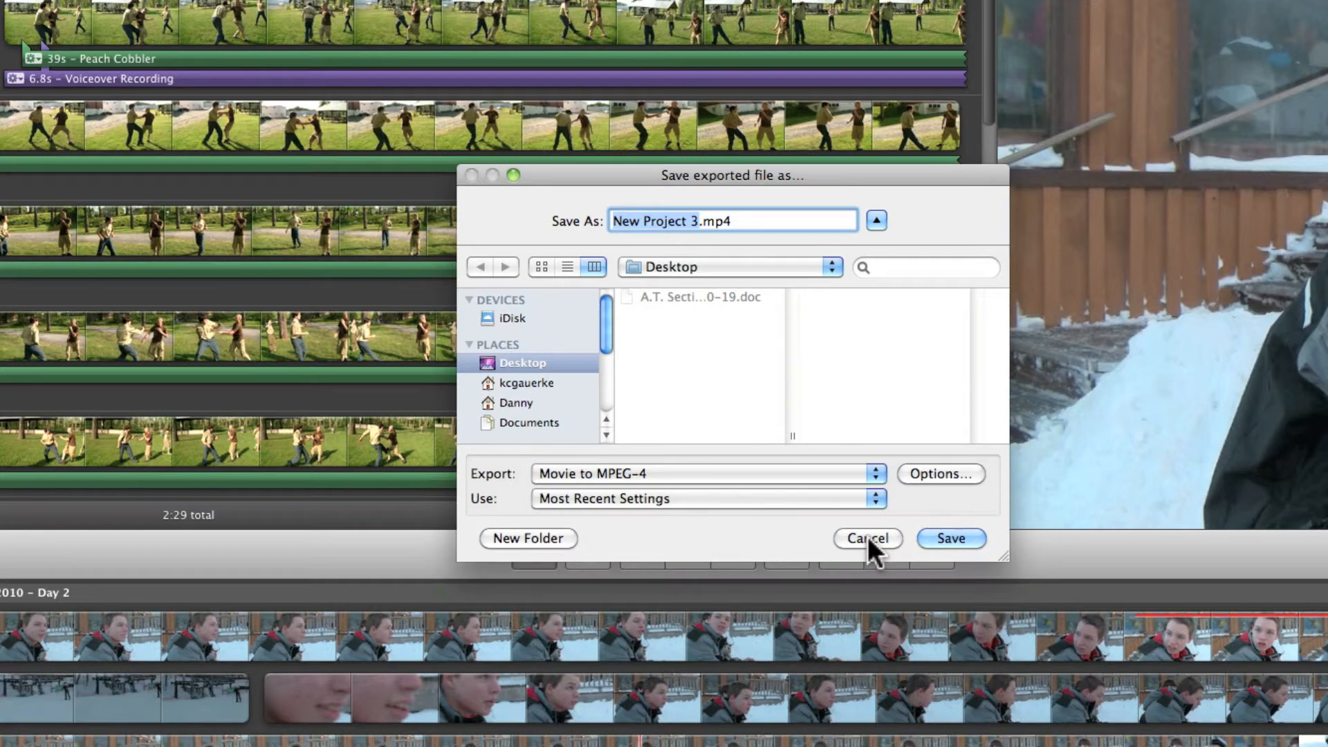
pyautogui.click(868, 538)
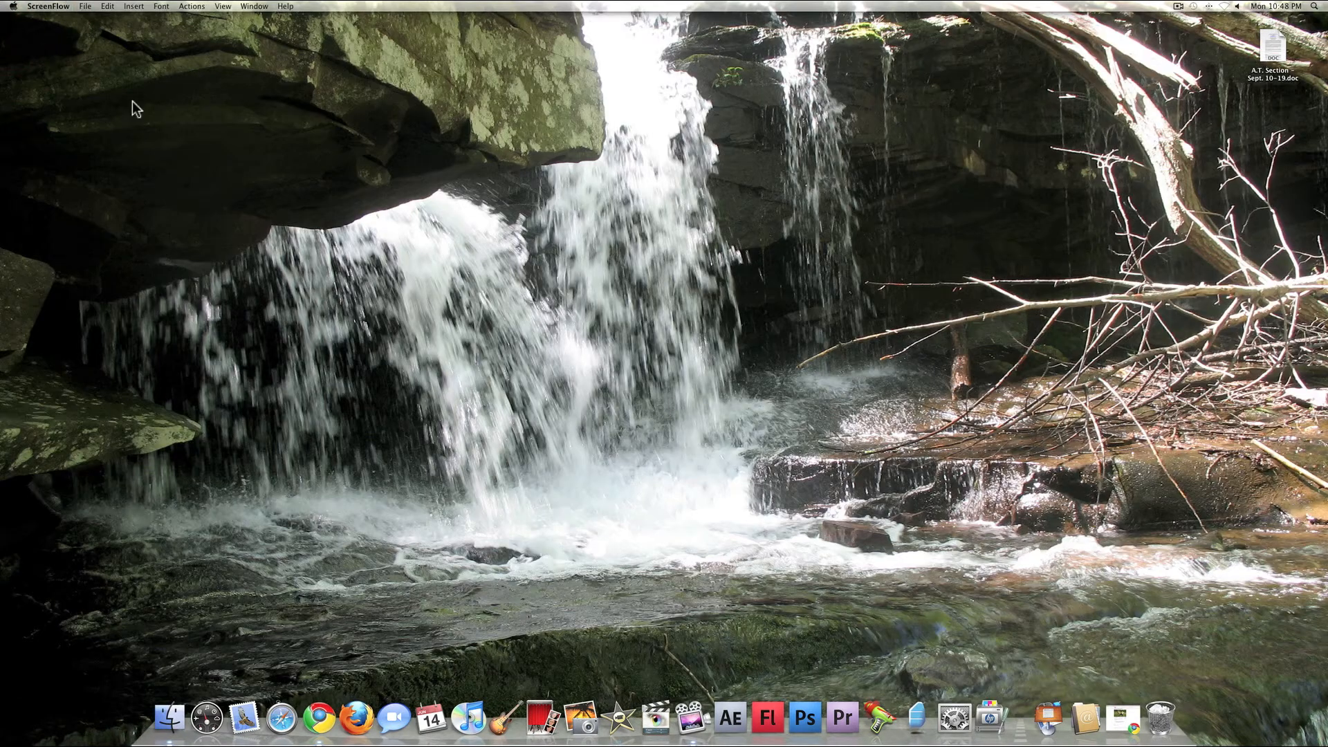
pyautogui.moveTo(686, 357)
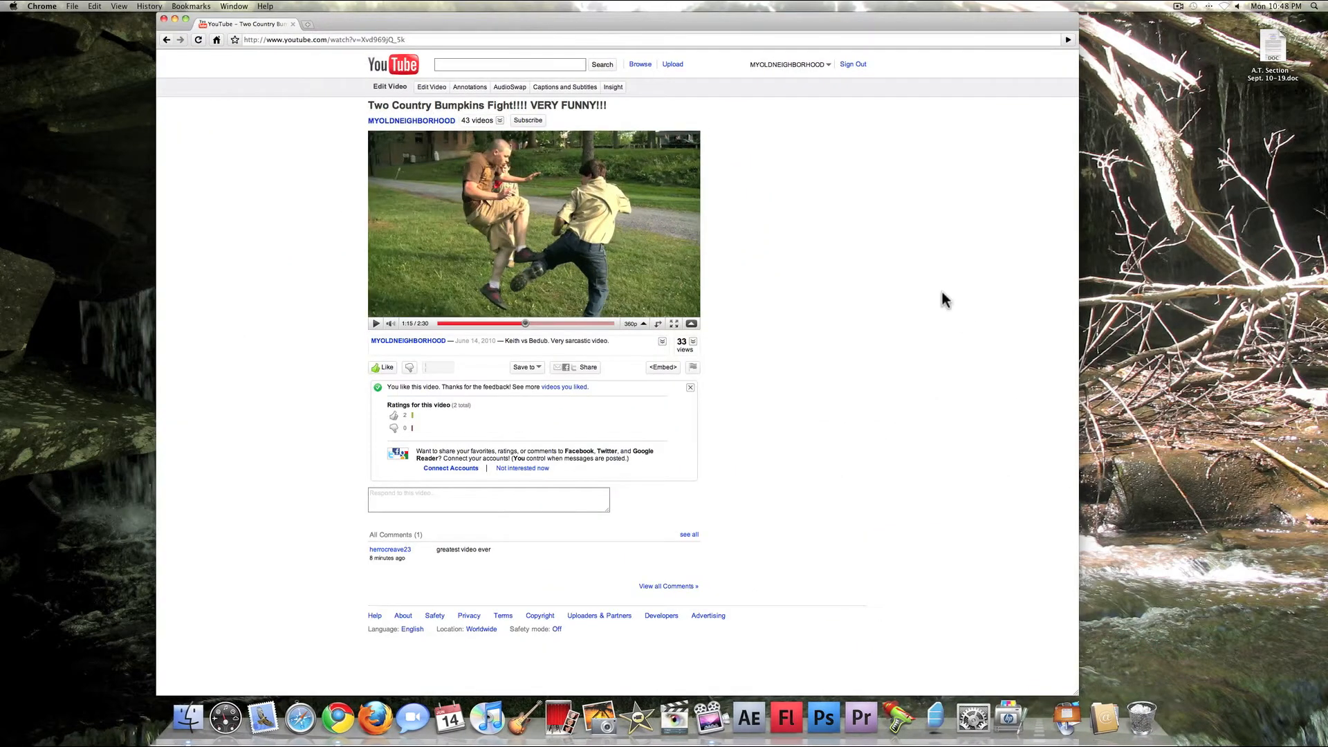
pyautogui.moveTo(719, 279)
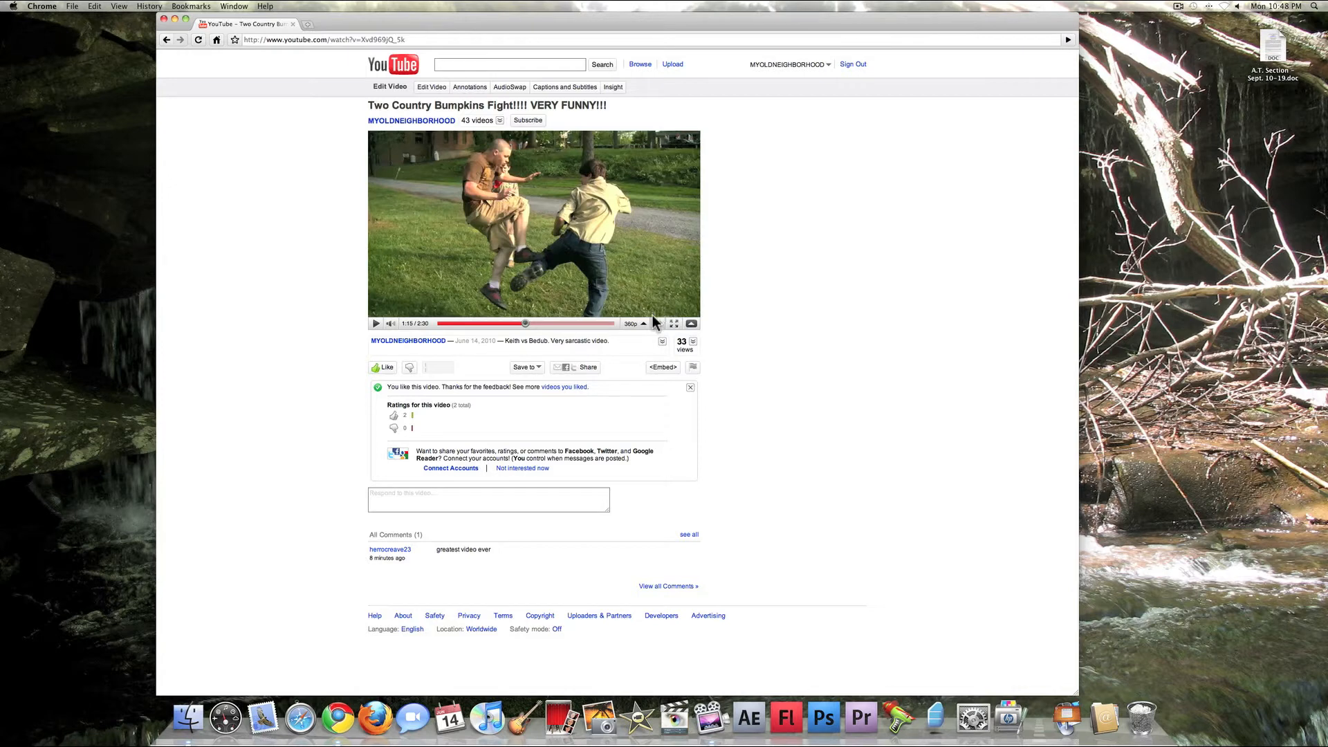
# Show the YouTube player's quality choices, listing resolutions up to 1080p
pyautogui.click(631, 324)
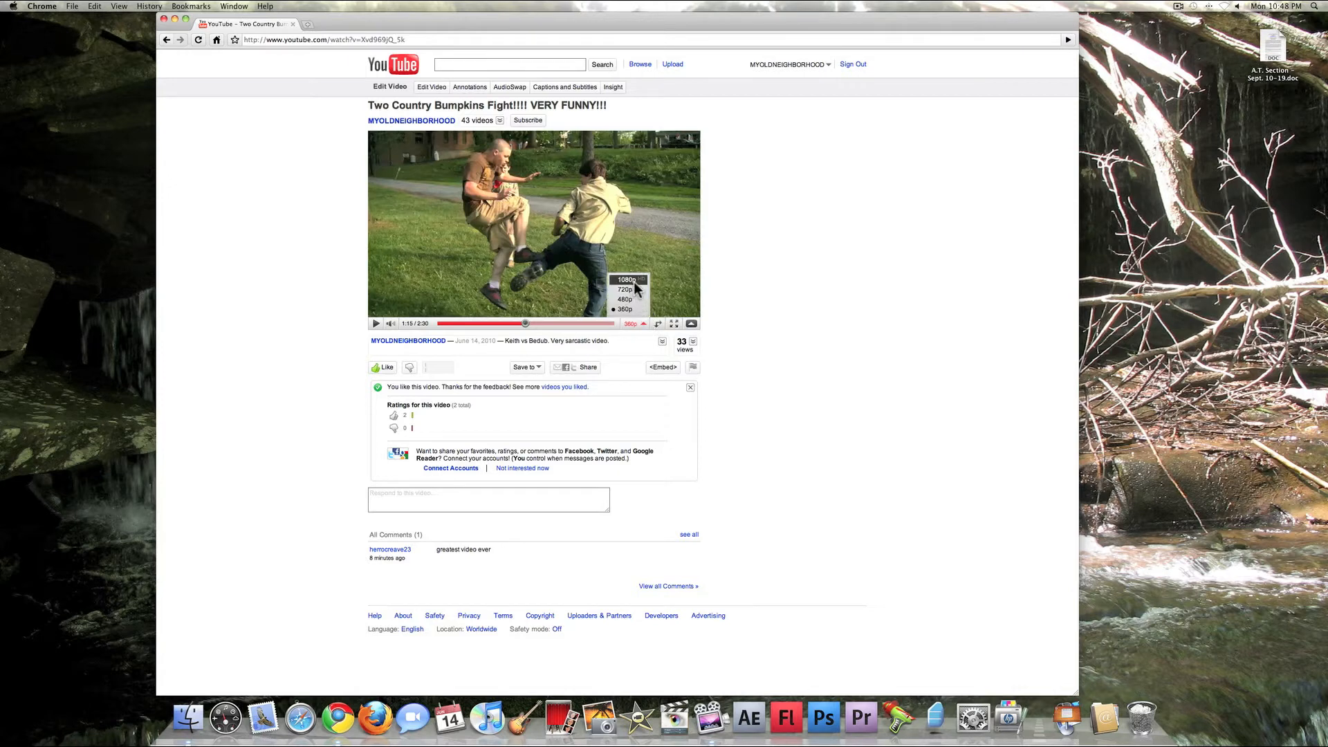
pyautogui.moveTo(757, 352)
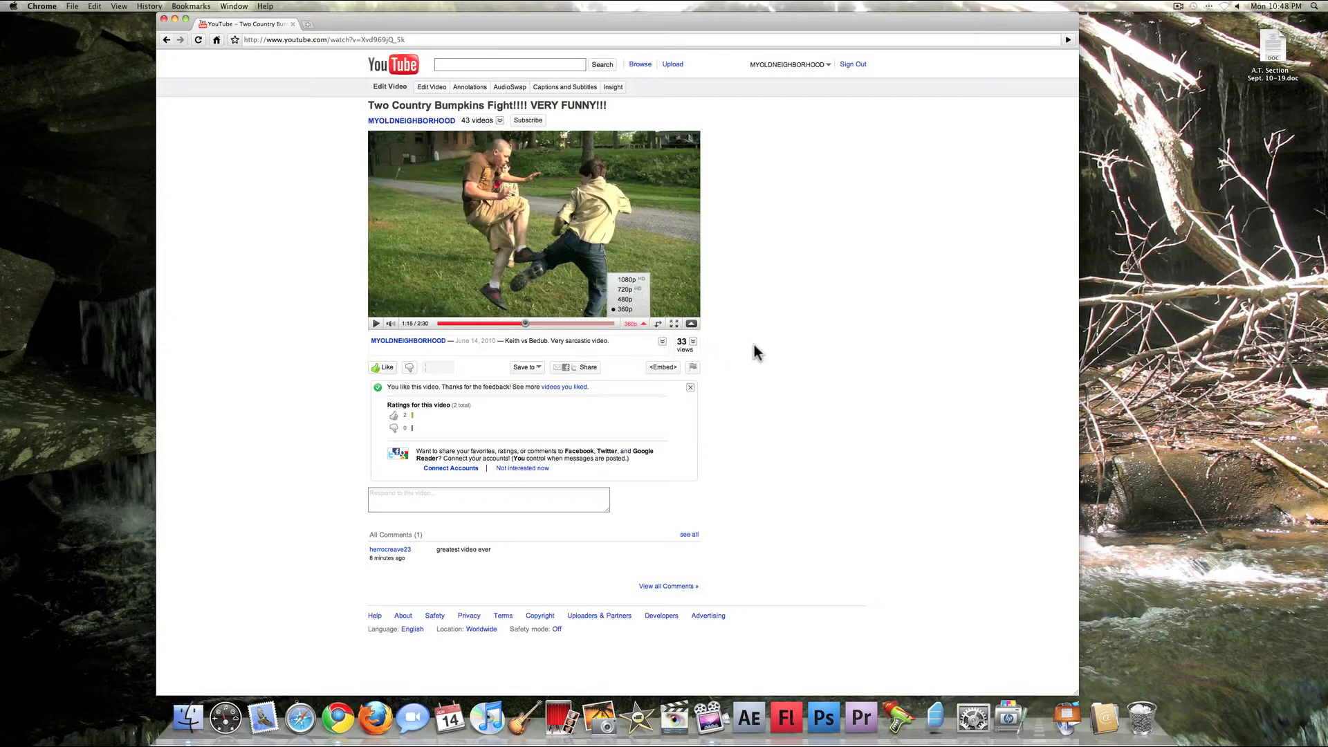
pyautogui.moveTo(630, 282)
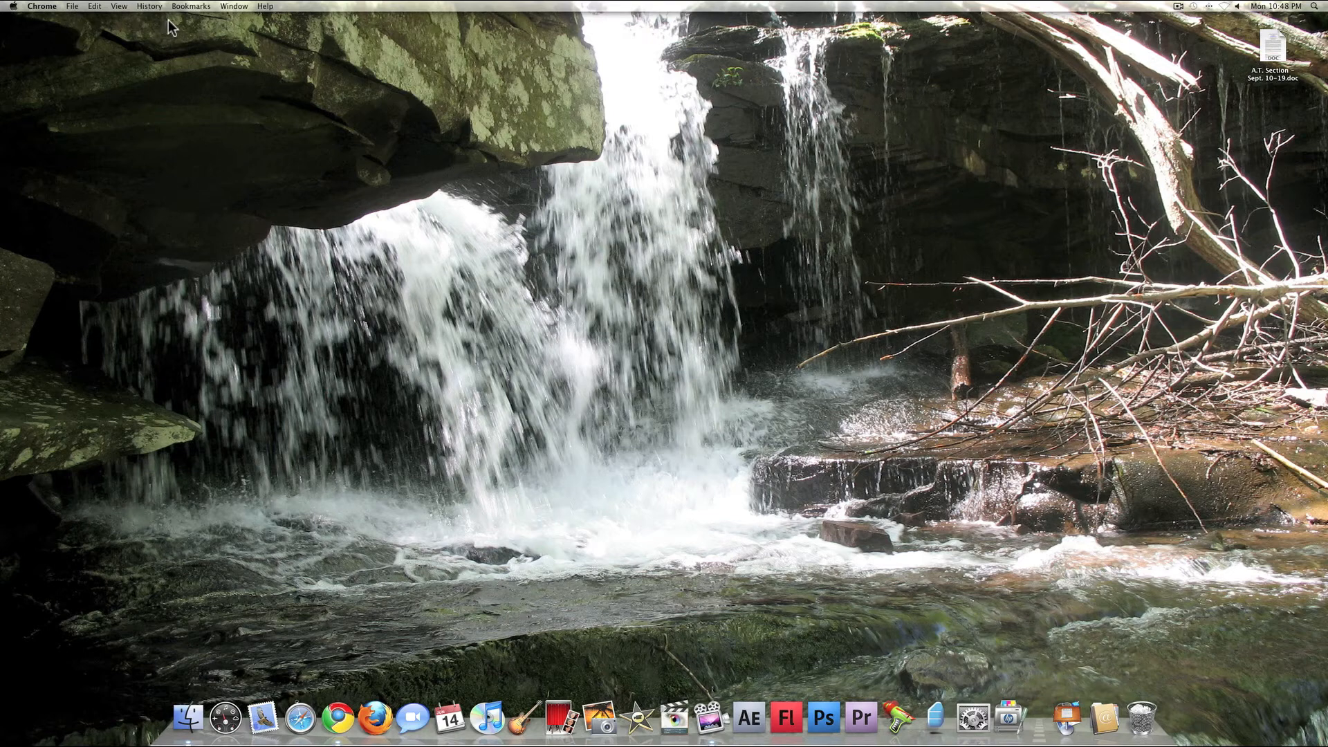
pyautogui.moveTo(1186, 9)
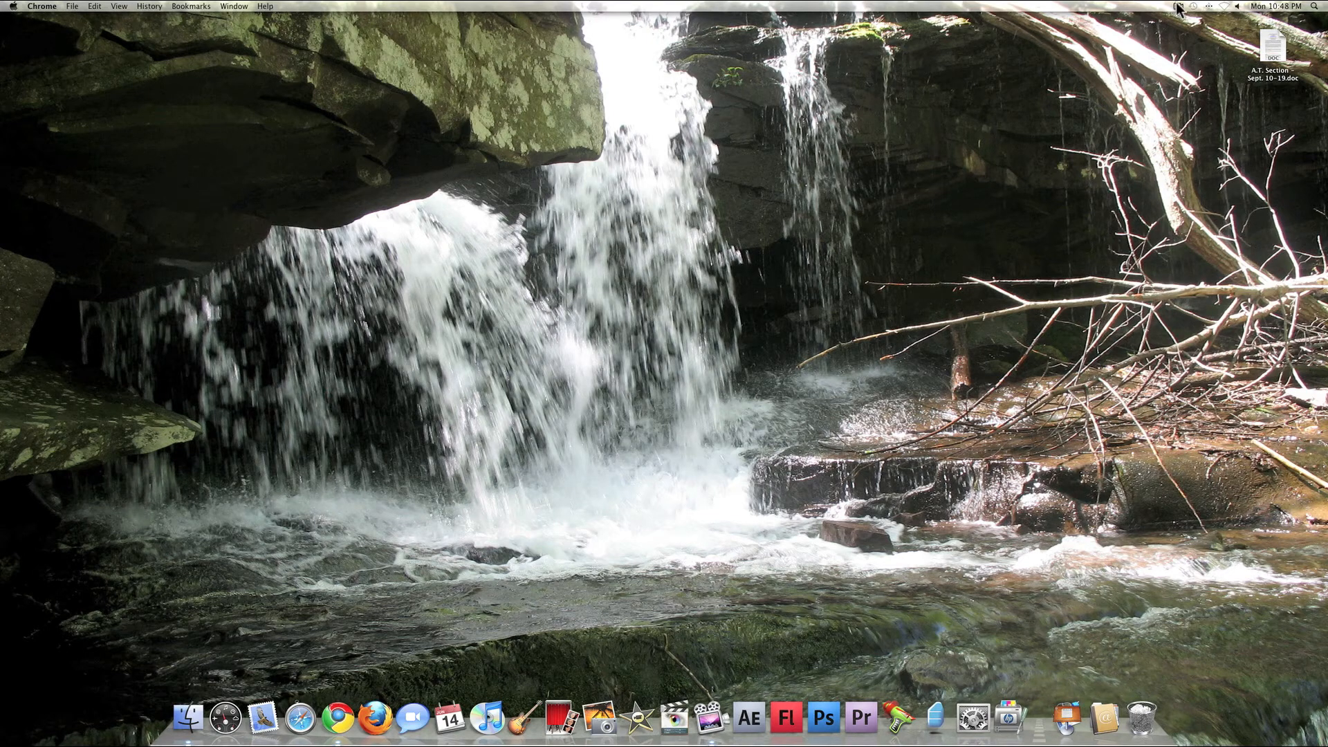